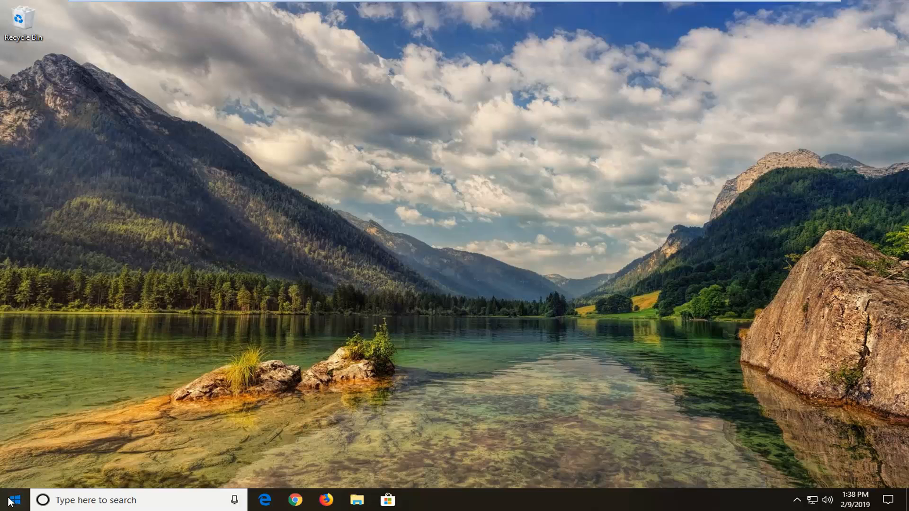
# Step: Search the Start menu for 'notepad' and launch Notepad with a blank document
pyautogui.click(17, 500)
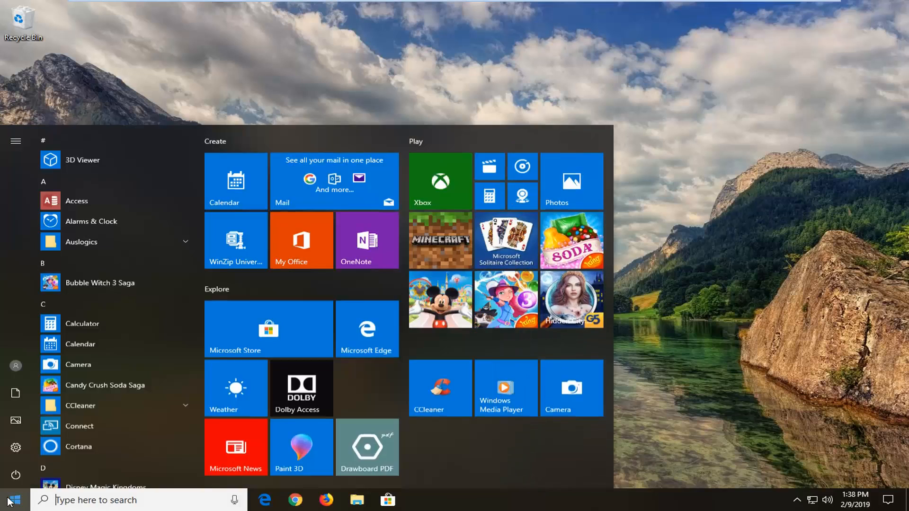
pyautogui.write('notepad')
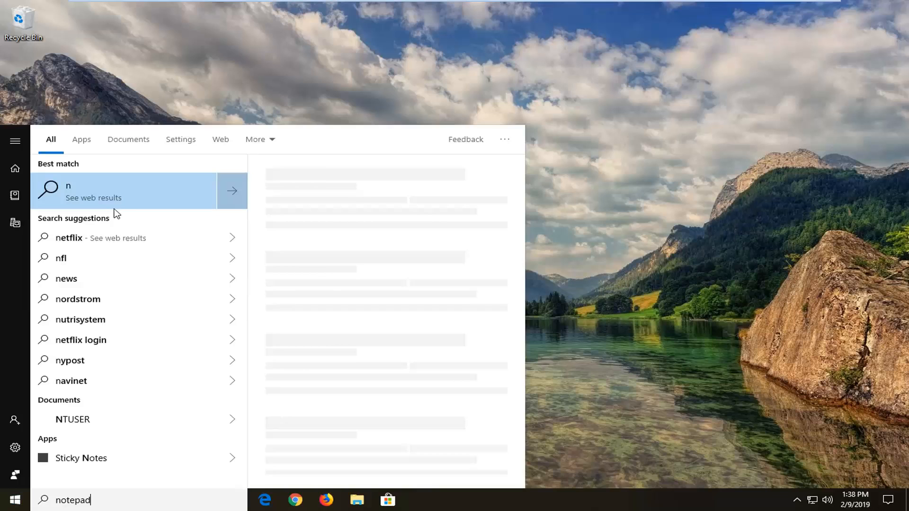
pyautogui.write('otepad')
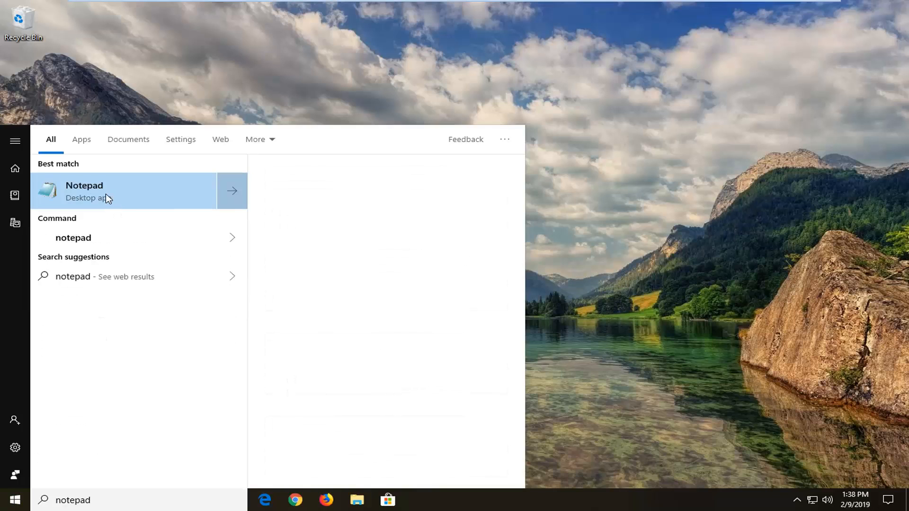
pyautogui.click(84, 191)
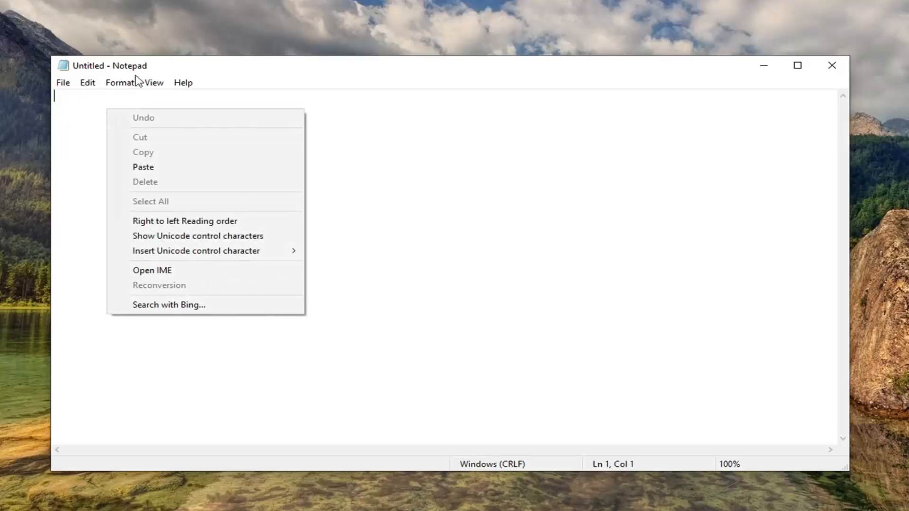
# Step: Paste the battery monitoring script starting with set oLocator = CreateObject("WbemScripting.SWbemLocator")
pyautogui.click(143, 166)
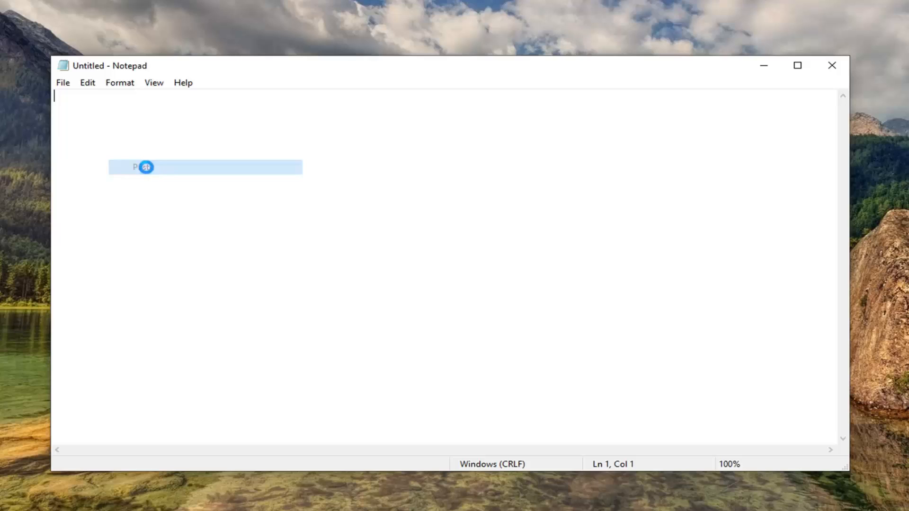
pyautogui.write('set oLocator = CreateObject("WbemScripting.SWbemLocator")')
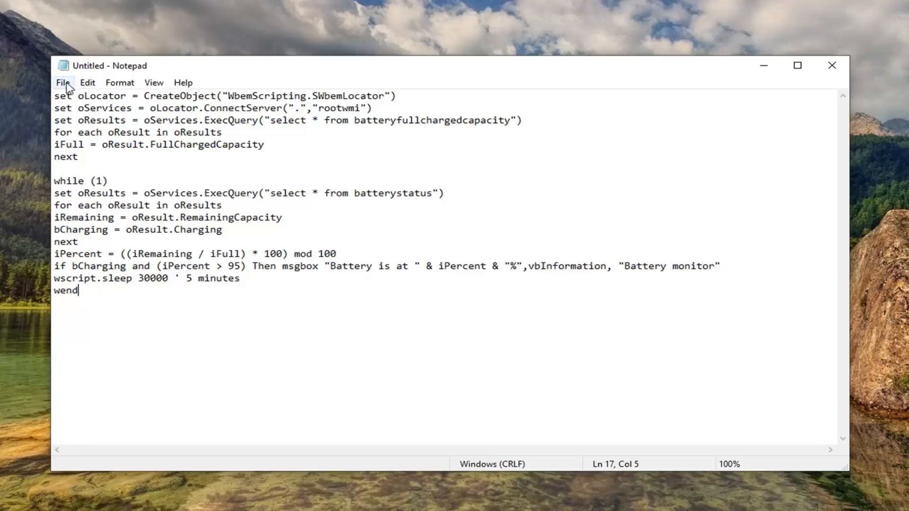
# Step: Save the script as Battery Indicator.vbs with All Files type on the Desktop
pyautogui.click(63, 83)
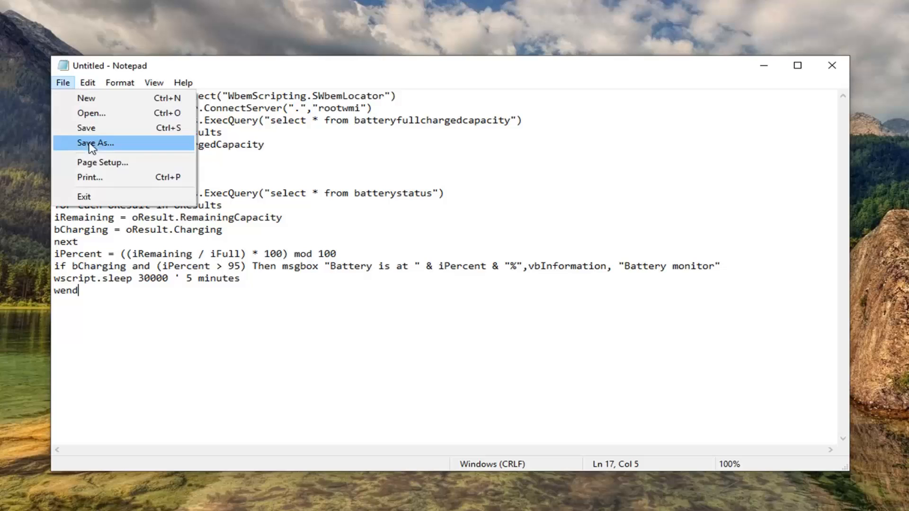
pyautogui.press('Escape')
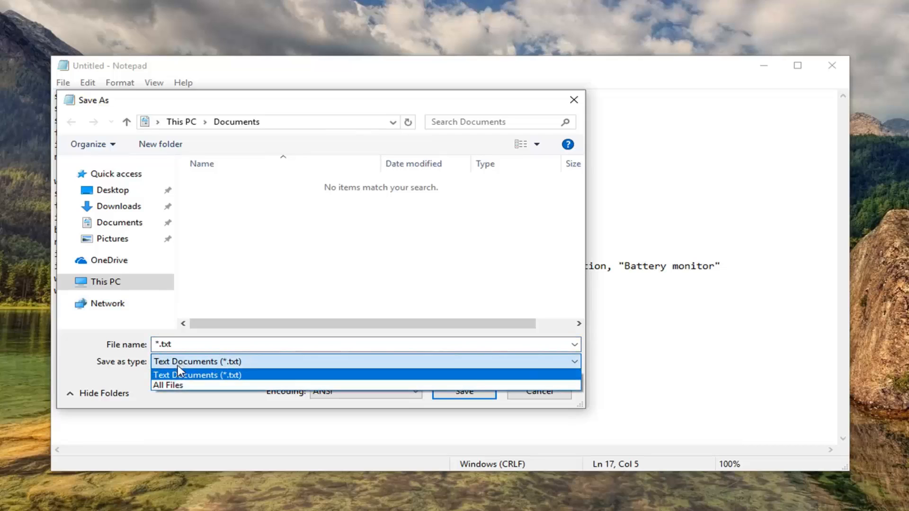
pyautogui.click(168, 385)
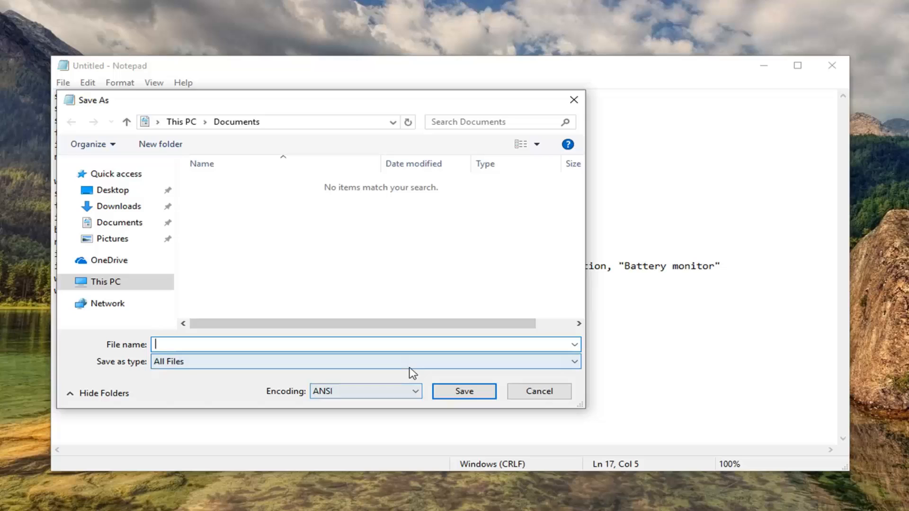
pyautogui.write('Battery')
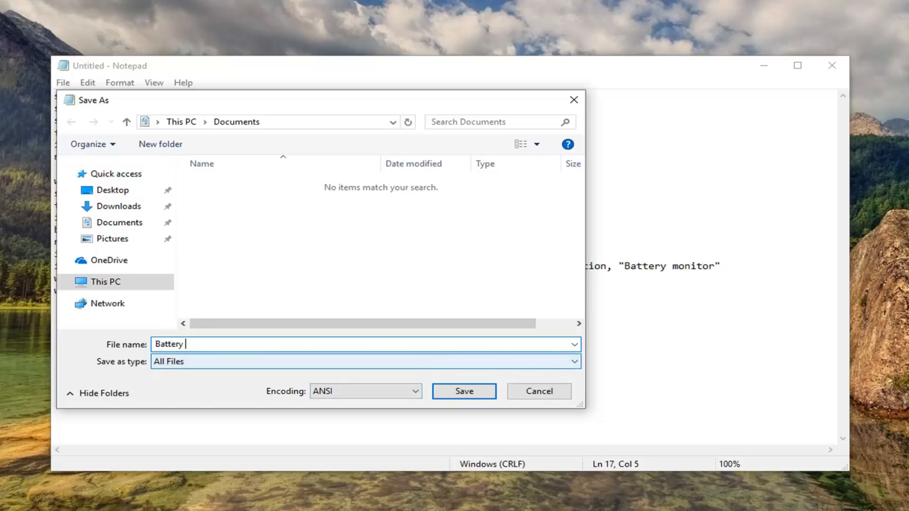
pyautogui.write('Indicat')
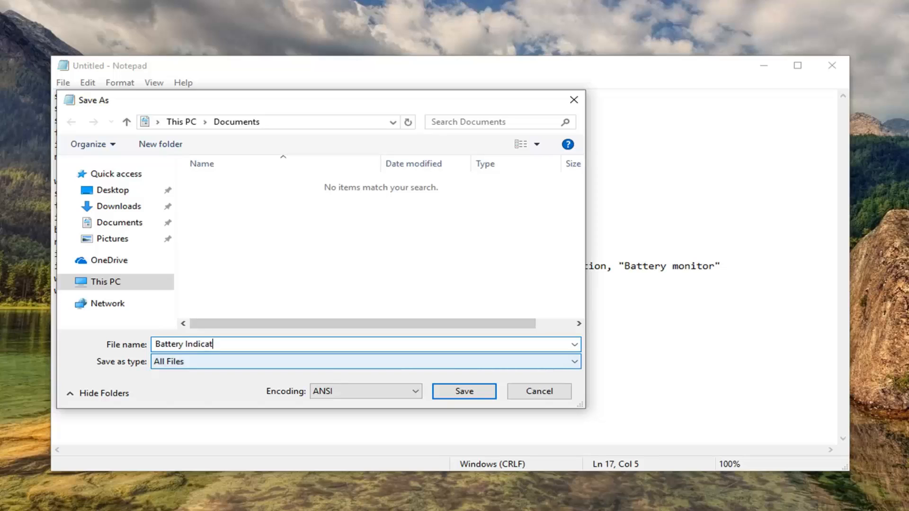
pyautogui.write('or.')
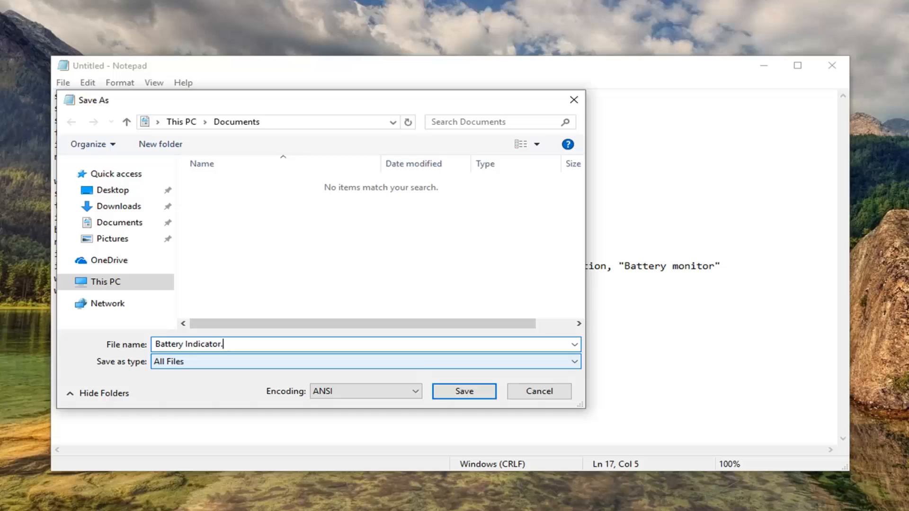
pyautogui.write('vbs')
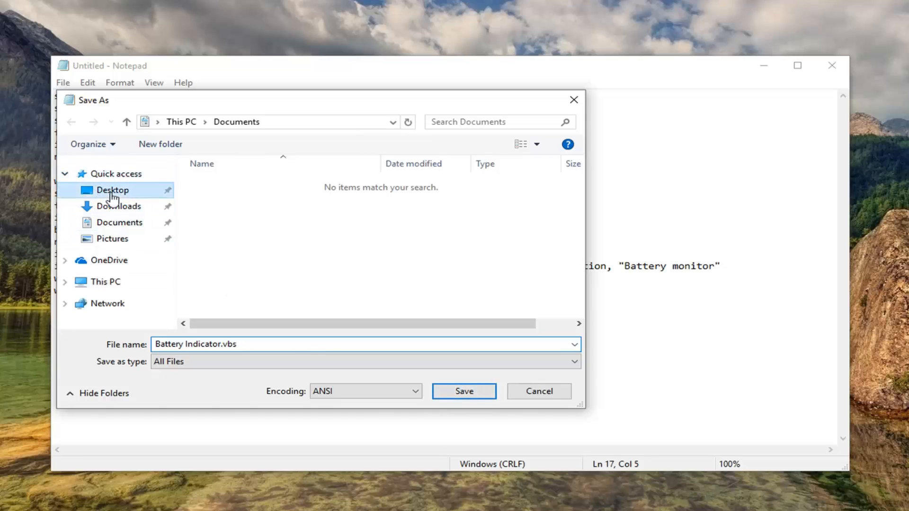
pyautogui.click(112, 190)
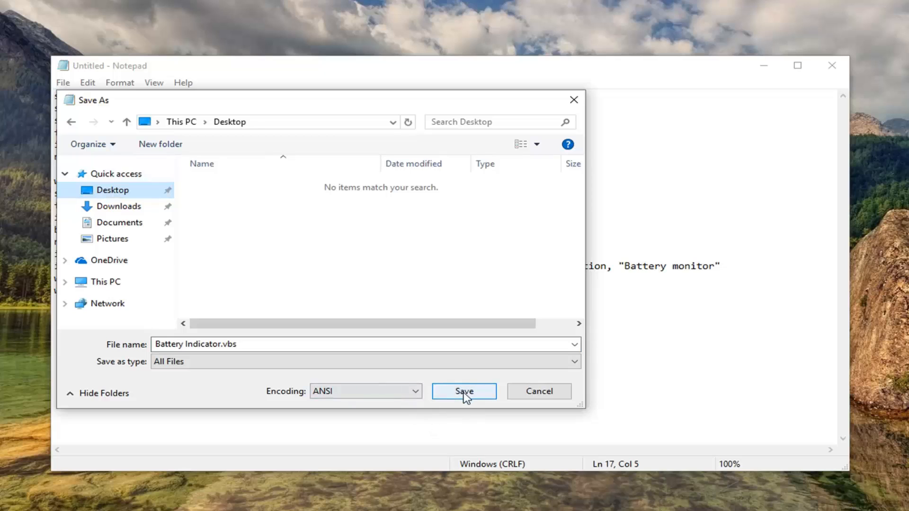
pyautogui.click(464, 392)
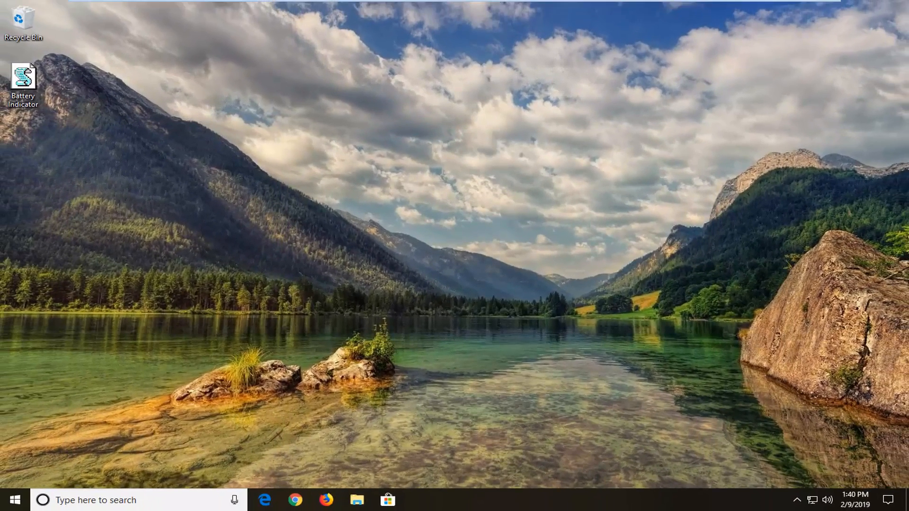
pyautogui.moveTo(7, 460)
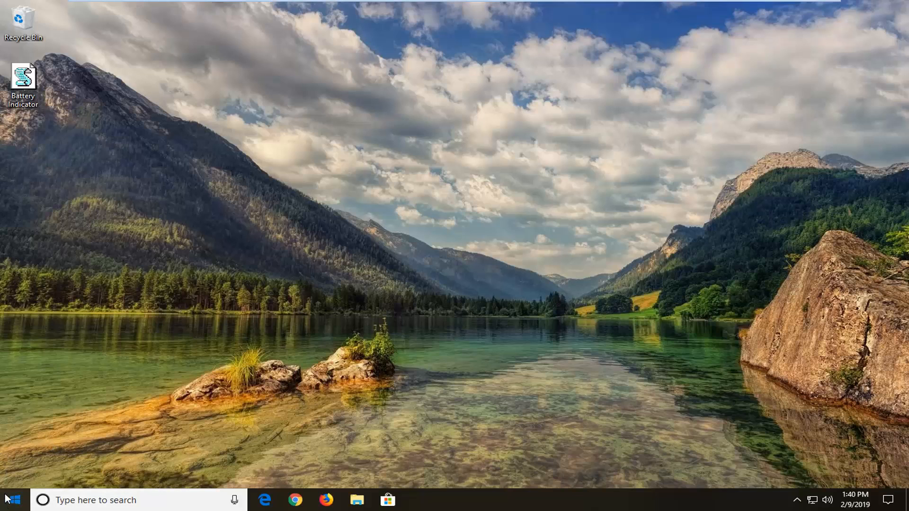
# Step: Search the Start menu for 'file explorer' and launch File Explorer
pyautogui.click(15, 500)
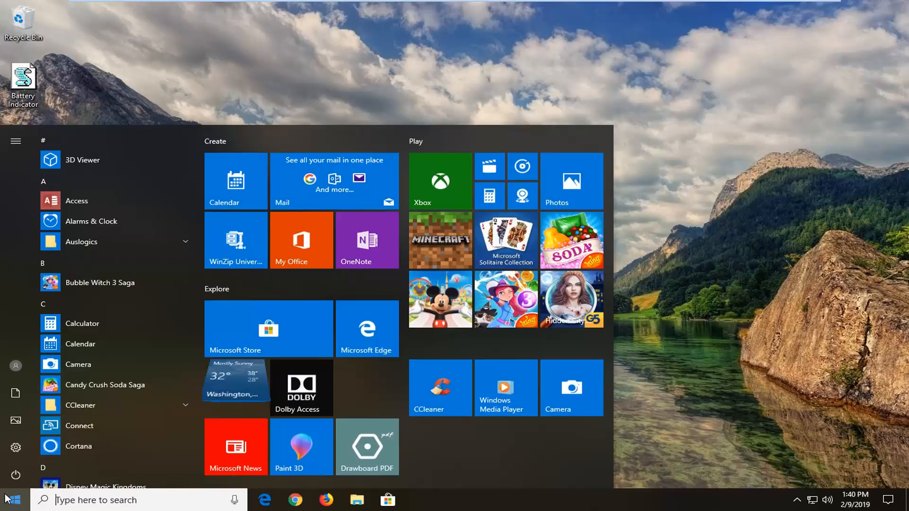
pyautogui.write('file explorer')
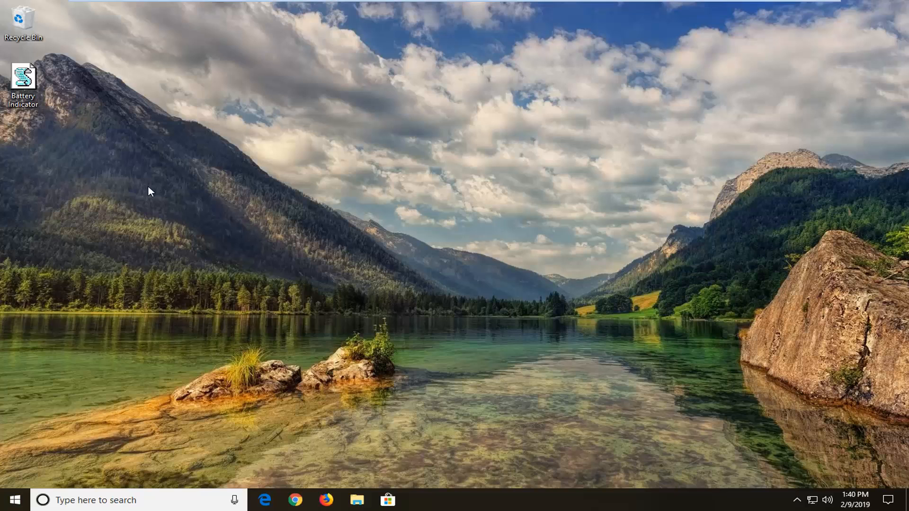
pyautogui.moveTo(159, 194)
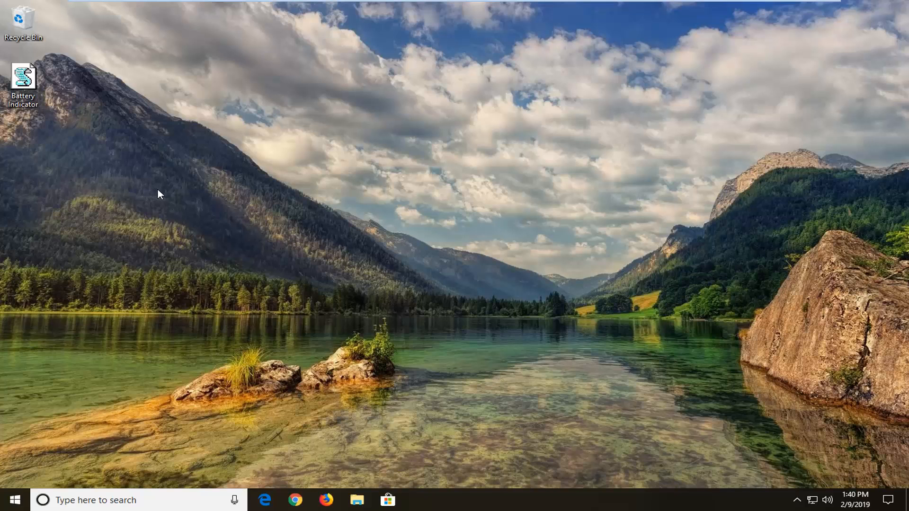
pyautogui.click(358, 500)
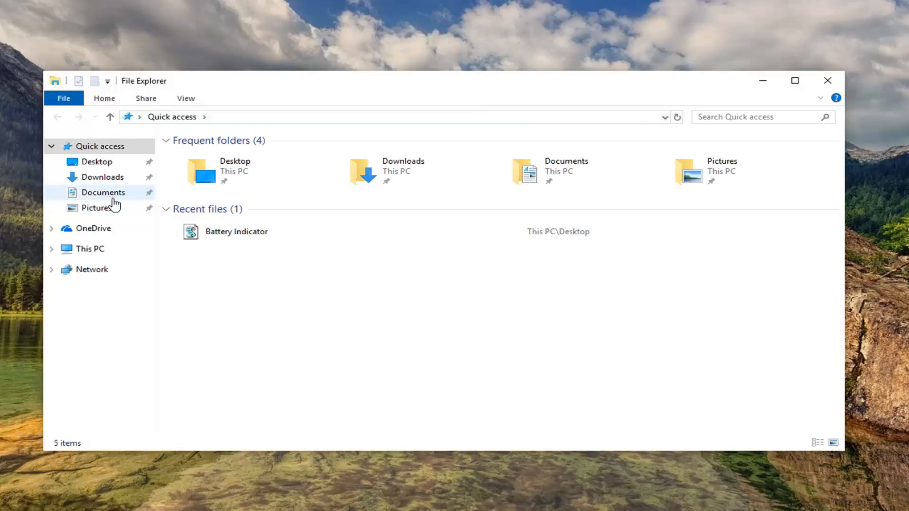
# Step: Navigate from This PC into the Local Disk (C:) drive
pyautogui.click(88, 249)
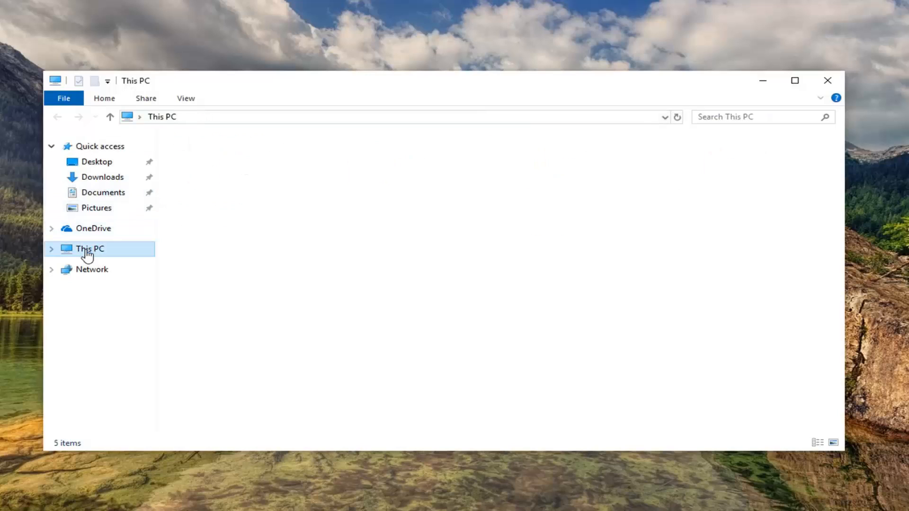
pyautogui.doubleClick(89, 248)
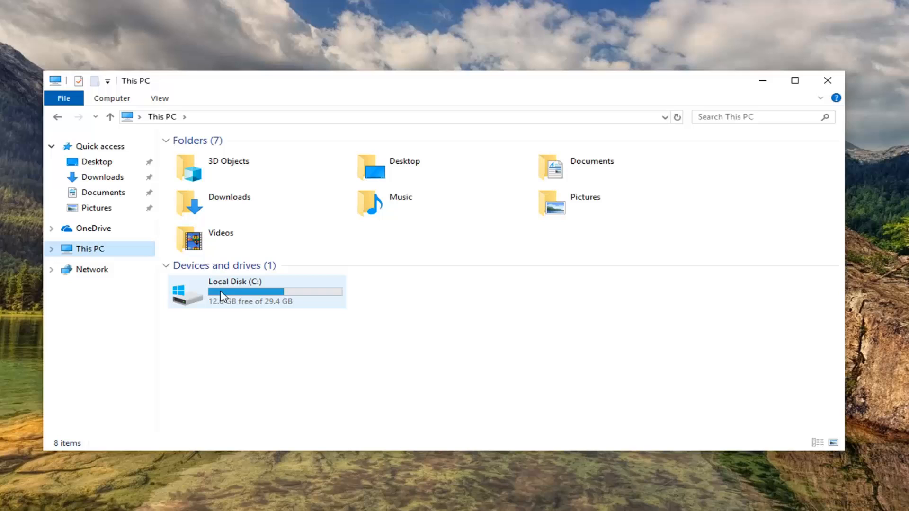
pyautogui.moveTo(223, 294)
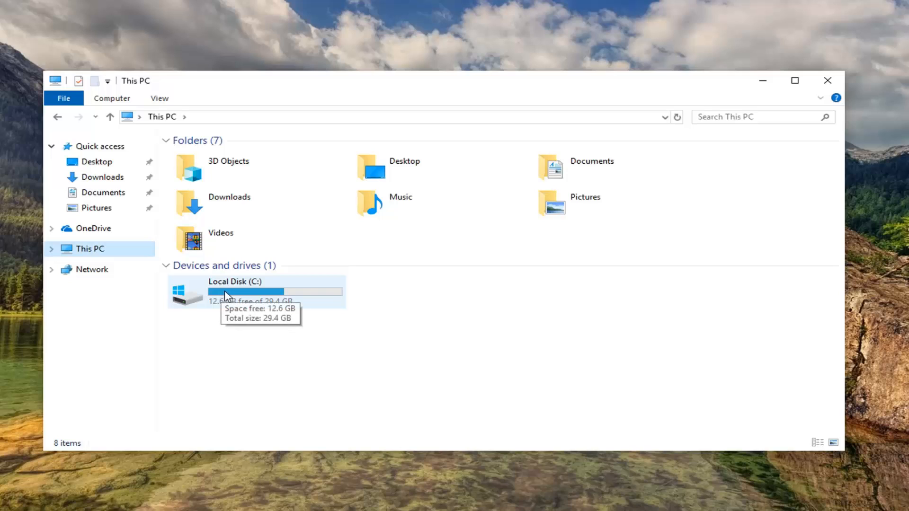
pyautogui.moveTo(190, 299)
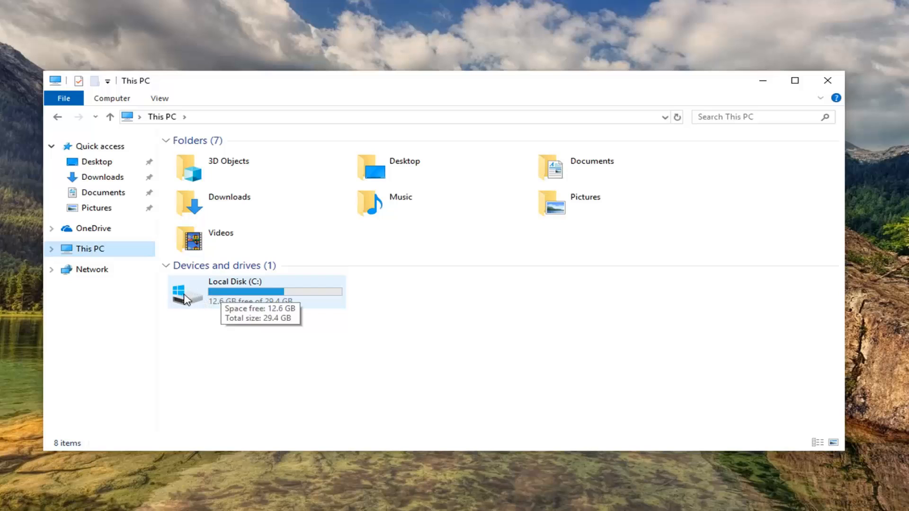
pyautogui.moveTo(195, 306)
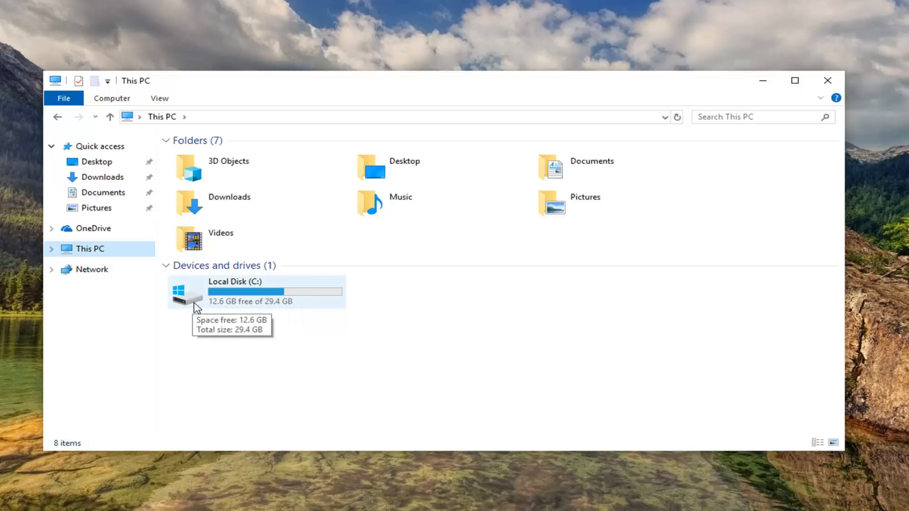
pyautogui.click(228, 298)
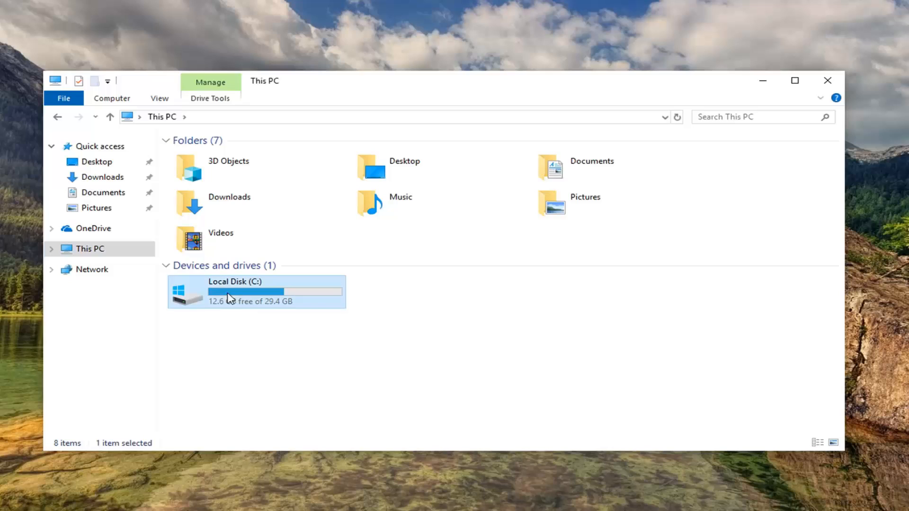
pyautogui.doubleClick(235, 282)
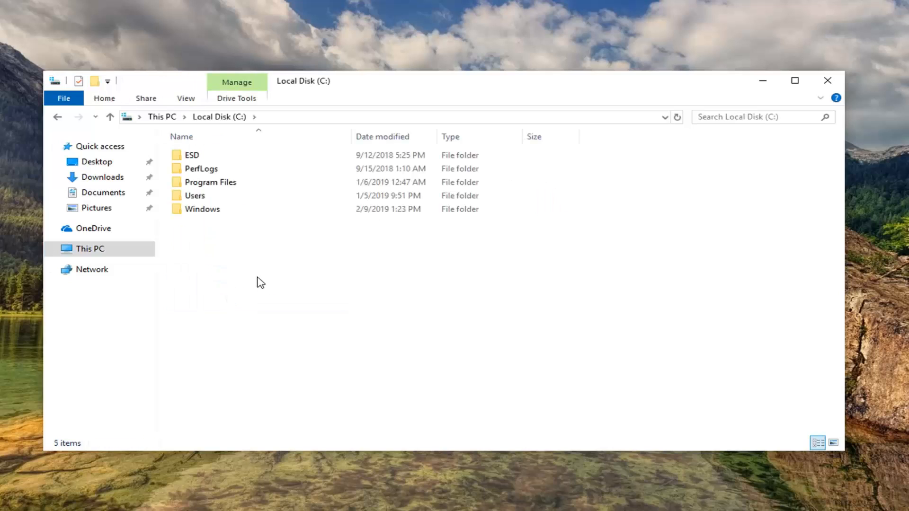
# Step: Peek into Program Files, return to the C: root and show the View ribbon options
pyautogui.click(210, 183)
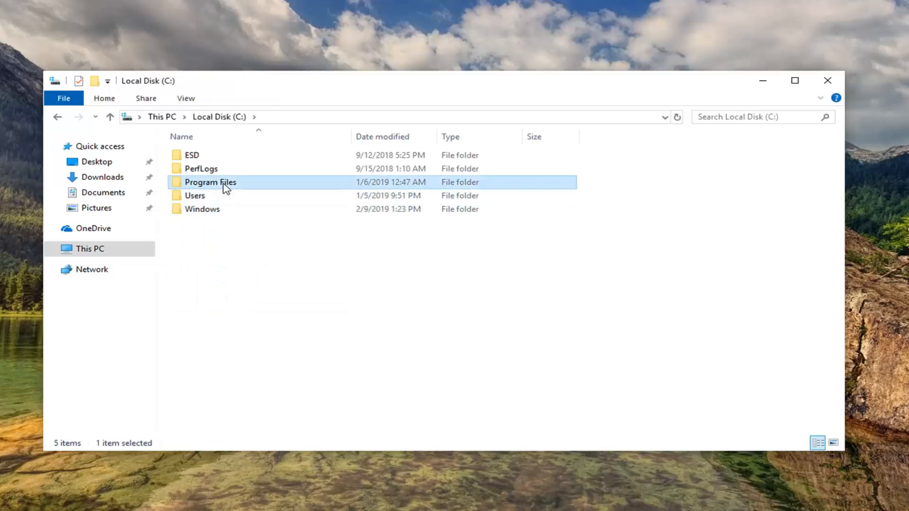
pyautogui.doubleClick(210, 183)
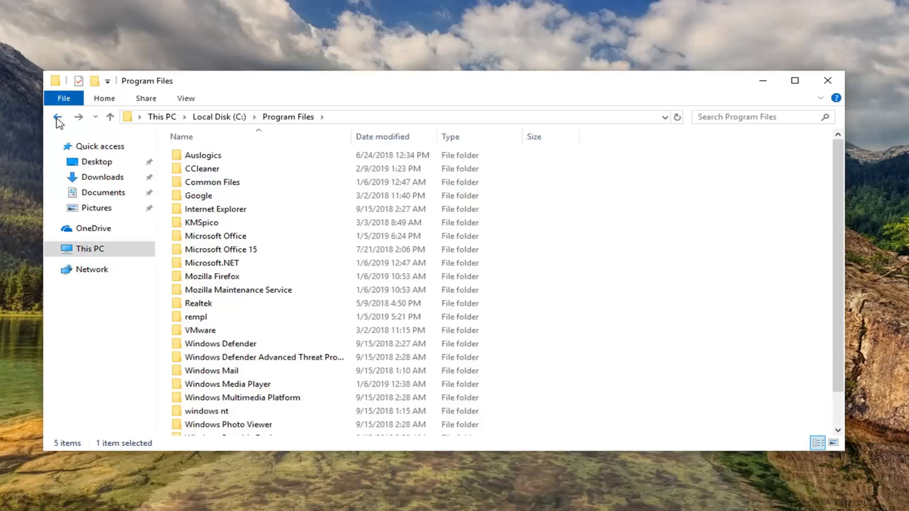
pyautogui.click(56, 118)
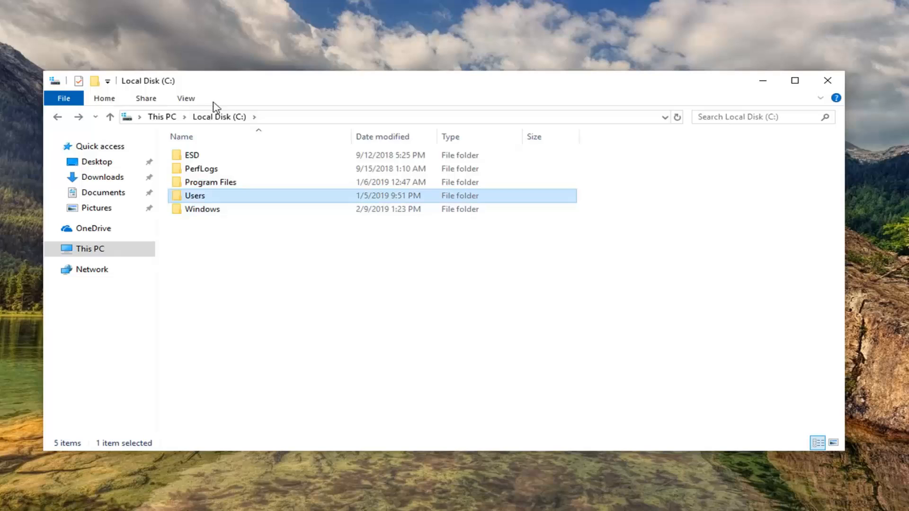
pyautogui.moveTo(191, 104)
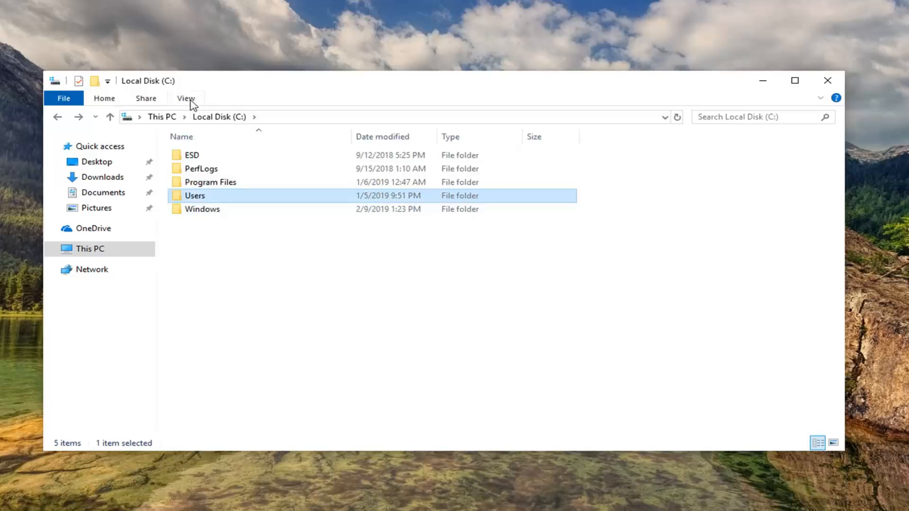
pyautogui.click(186, 99)
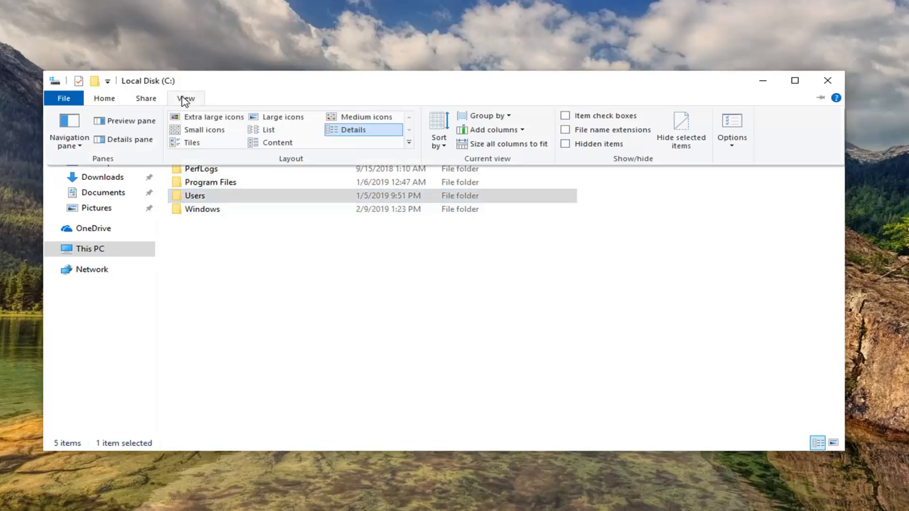
pyautogui.moveTo(733, 149)
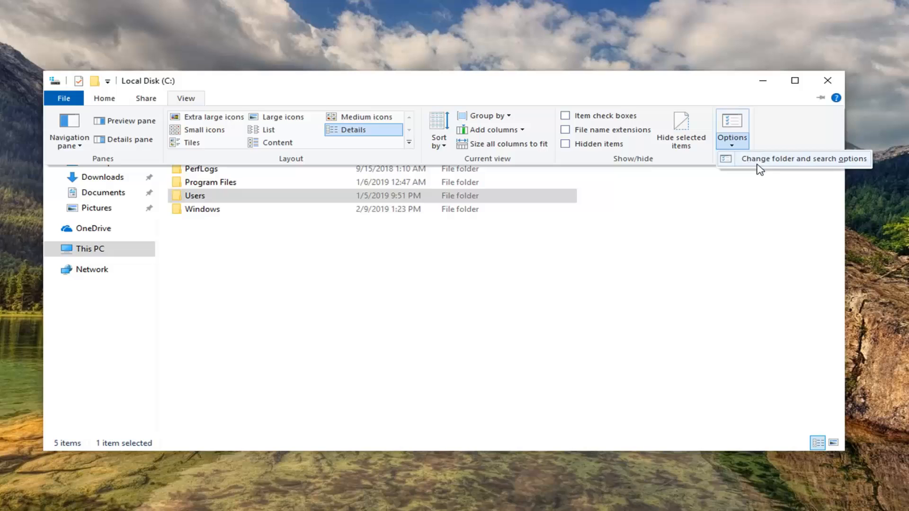
# Step: Enable 'Show hidden files, folders, and drives' in Folder Options so ProgramData appears
pyautogui.click(802, 159)
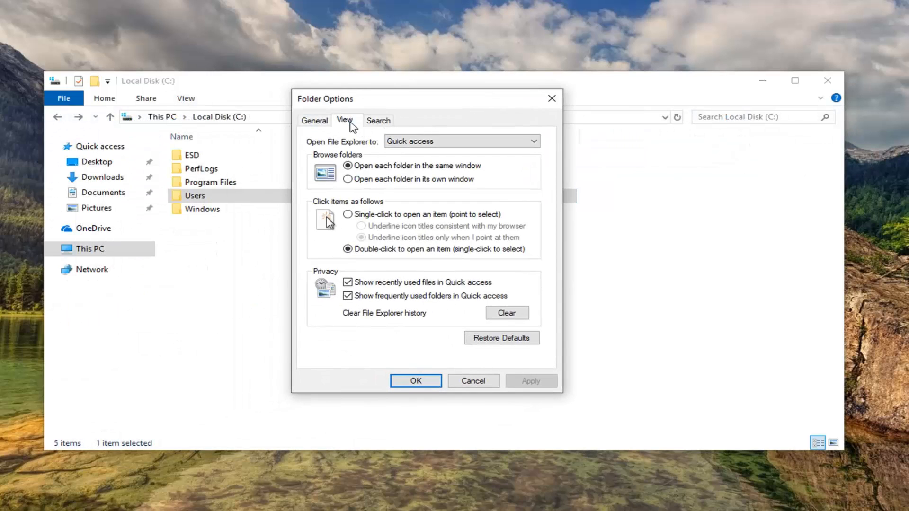
pyautogui.click(345, 121)
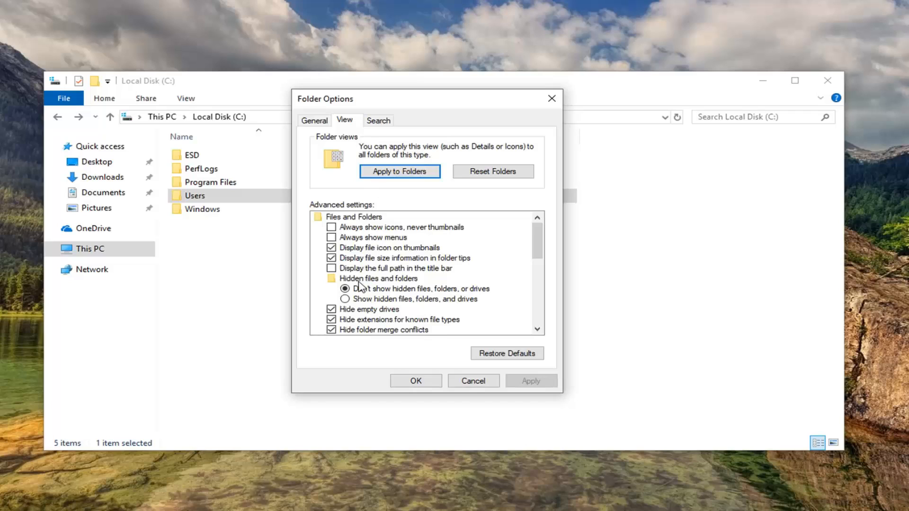
pyautogui.click(344, 298)
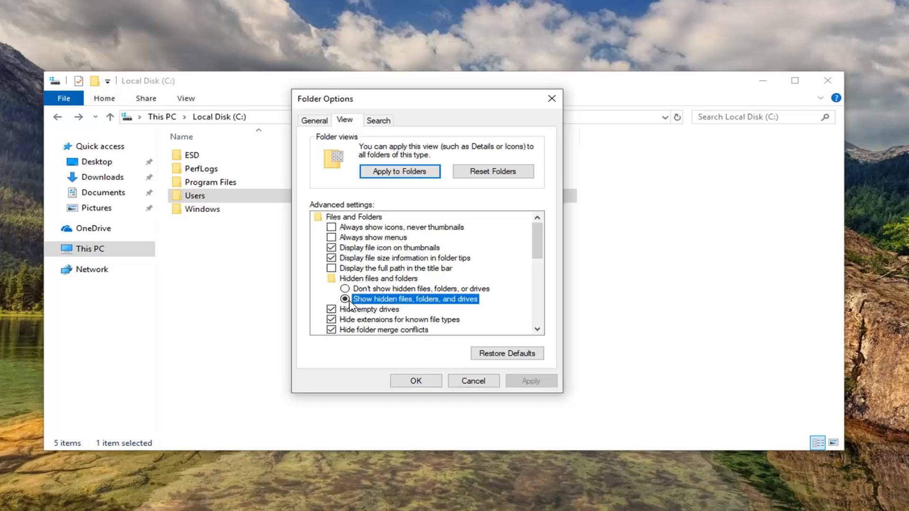
pyautogui.click(530, 380)
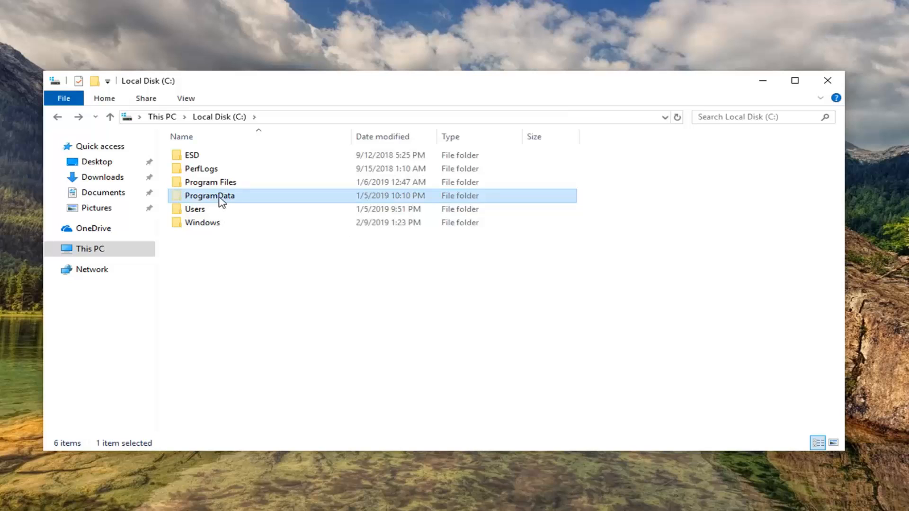
# Step: Browse into ProgramData\Microsoft\Windows\Start Menu
pyautogui.doubleClick(211, 195)
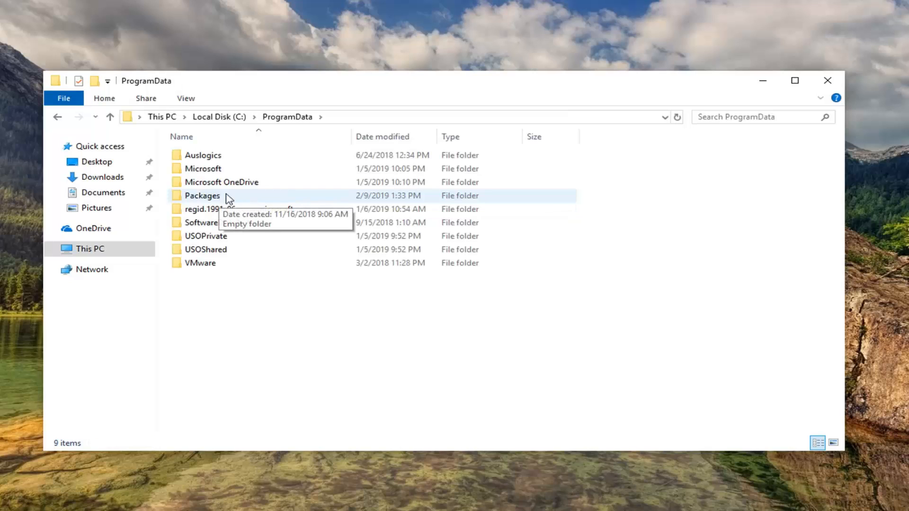
pyautogui.doubleClick(207, 169)
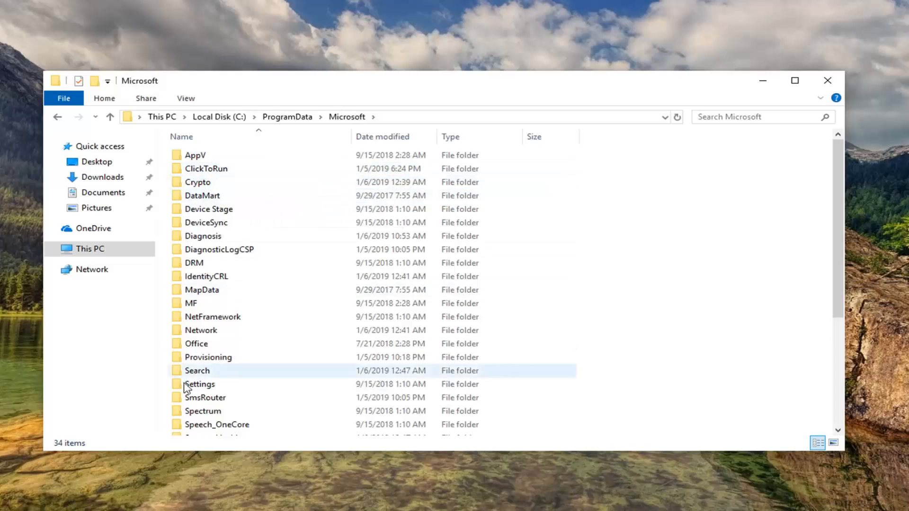
pyautogui.scroll(-3)
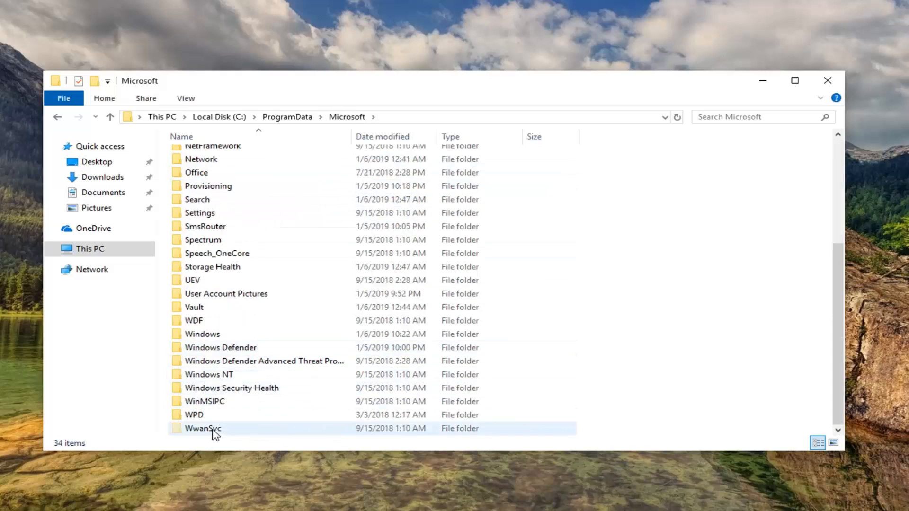
pyautogui.click(203, 334)
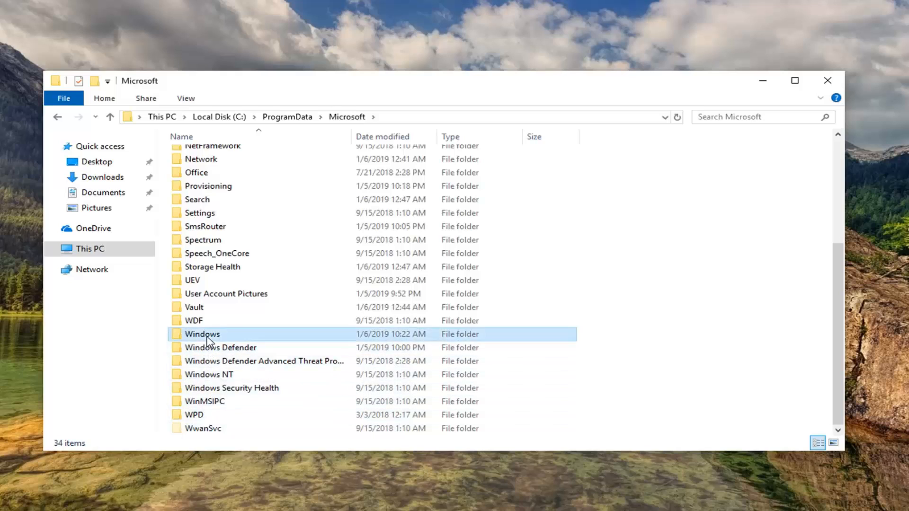
pyautogui.doubleClick(202, 334)
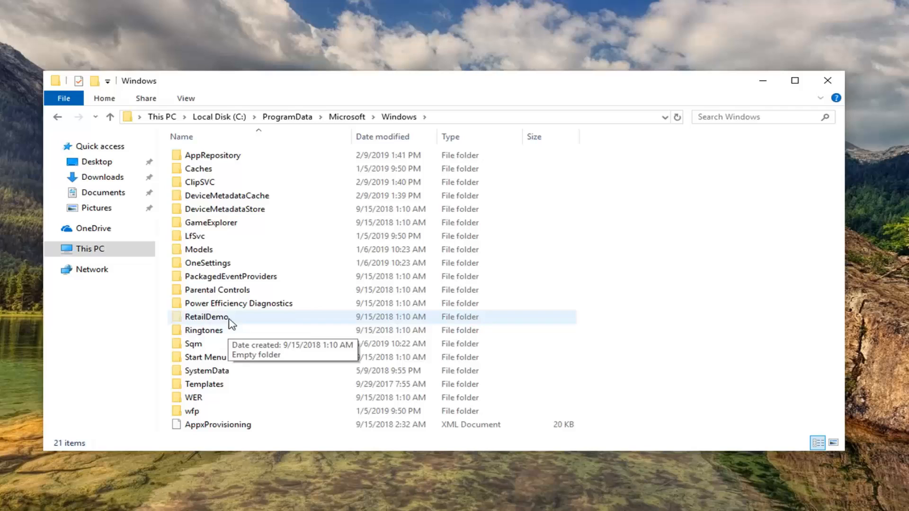
pyautogui.doubleClick(209, 357)
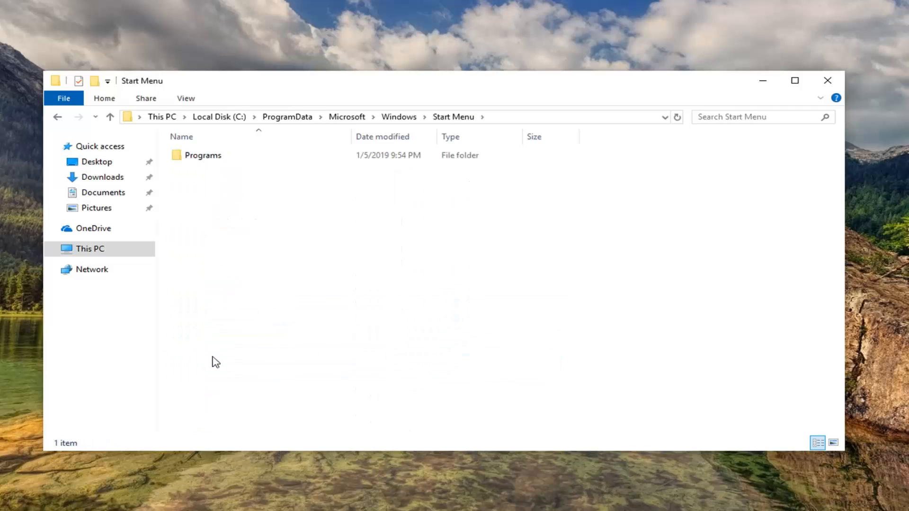
# Step: Open Programs\Startup, step back to Start Menu, and reopen the empty Startup folder
pyautogui.click(201, 155)
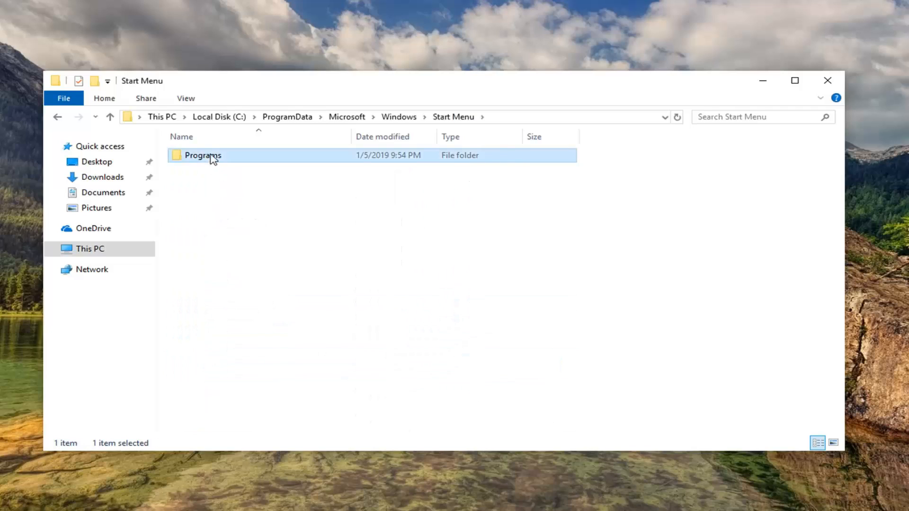
pyautogui.doubleClick(202, 155)
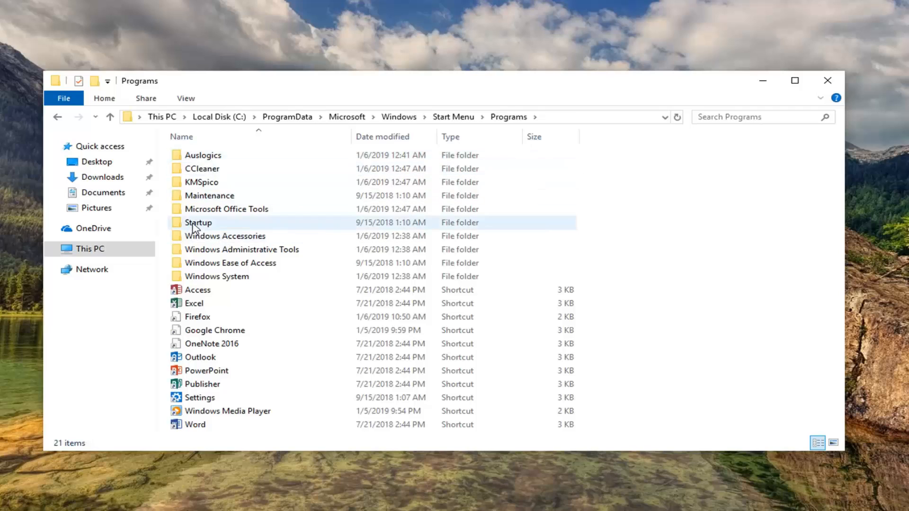
pyautogui.doubleClick(197, 222)
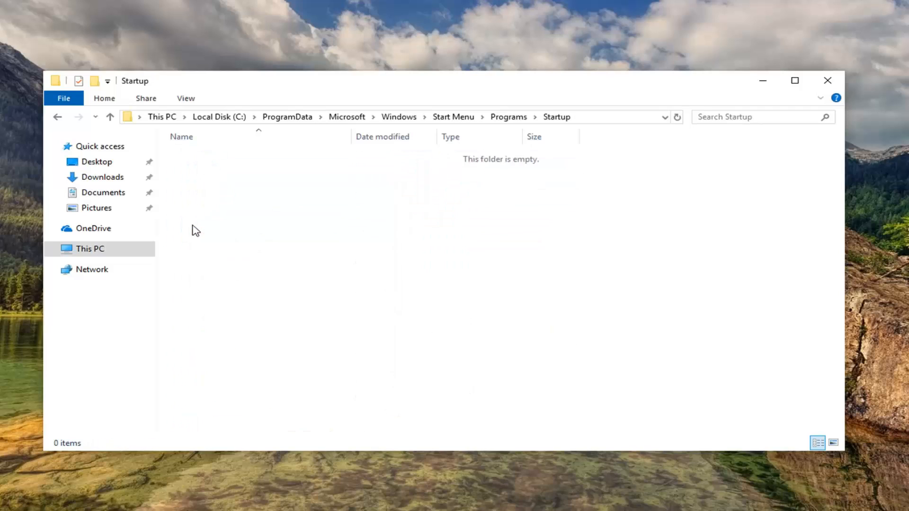
pyautogui.moveTo(79, 117)
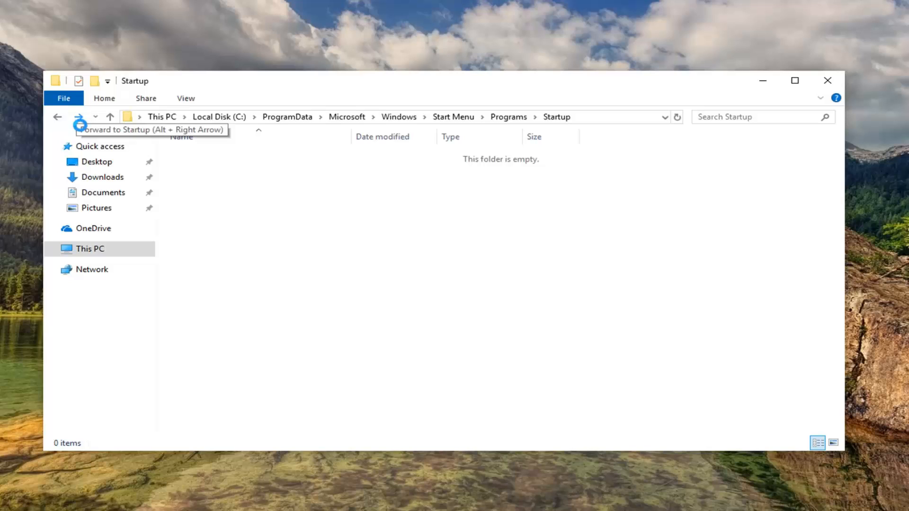
pyautogui.click(59, 118)
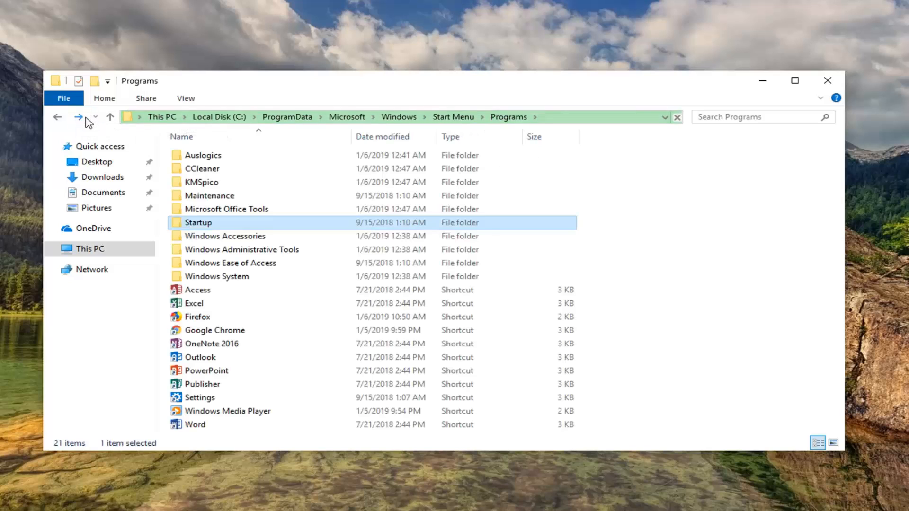
pyautogui.moveTo(76, 117)
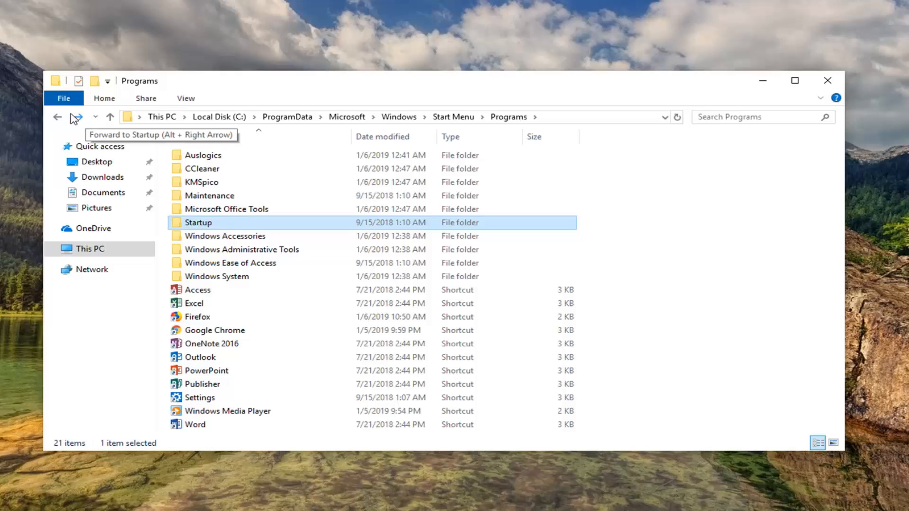
pyautogui.click(202, 182)
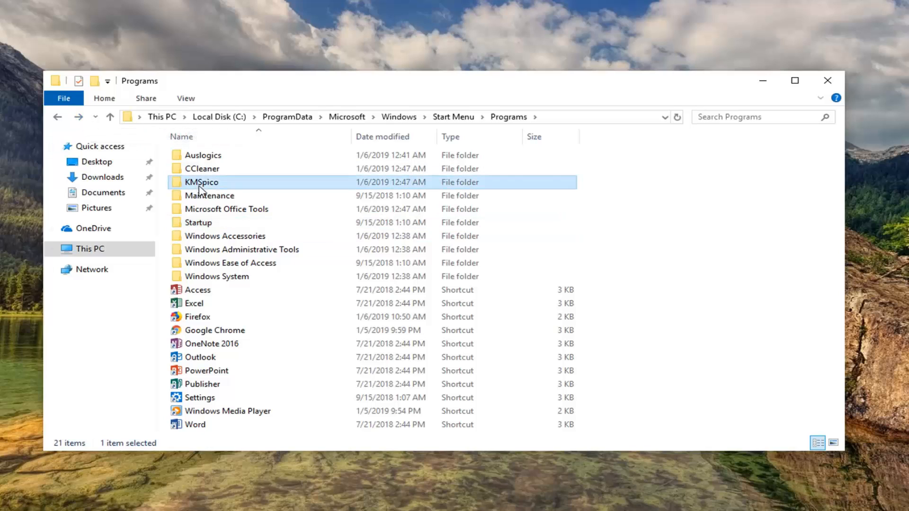
pyautogui.click(453, 117)
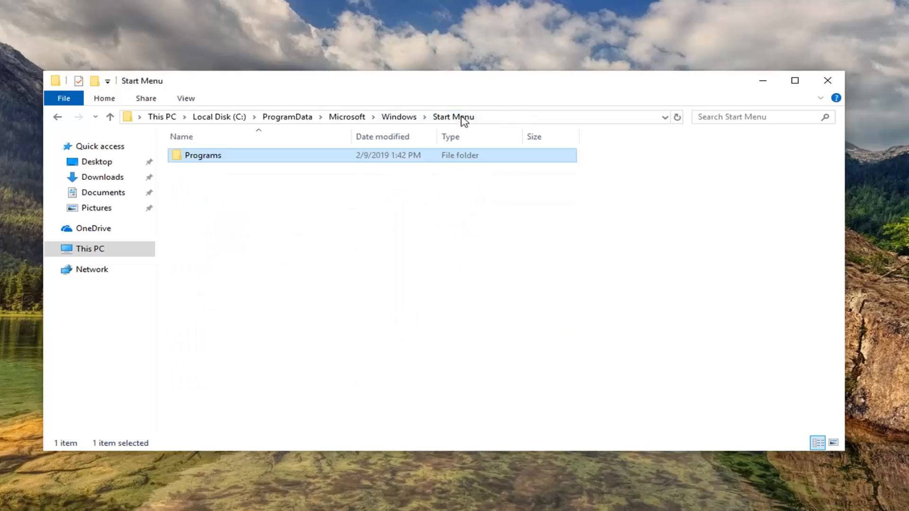
pyautogui.doubleClick(202, 156)
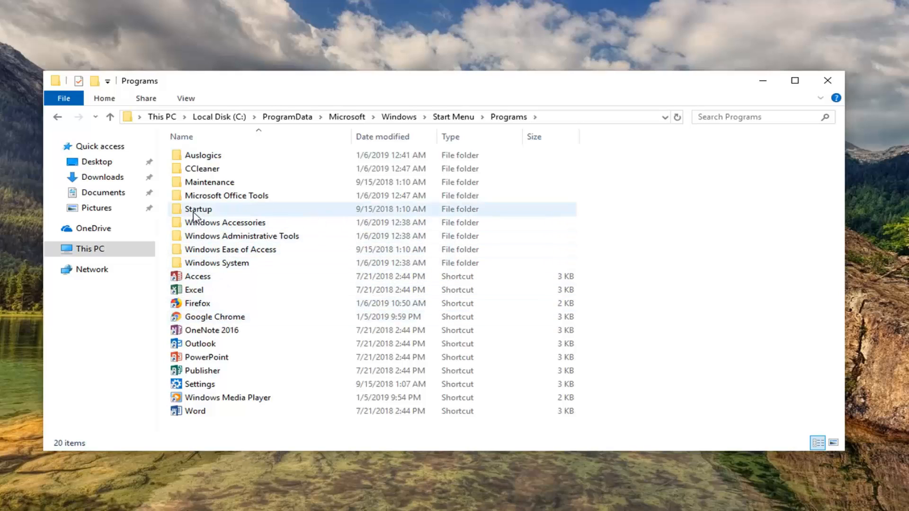
pyautogui.doubleClick(198, 209)
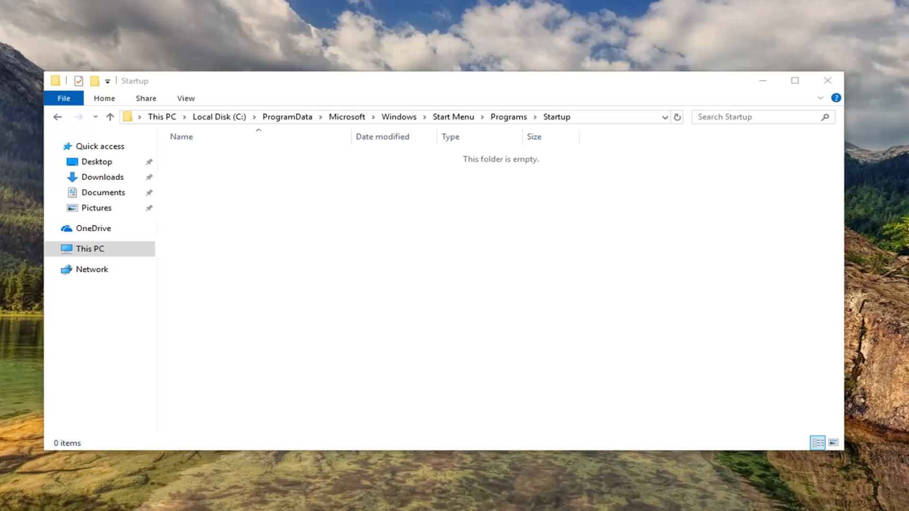
pyautogui.moveTo(404, 170)
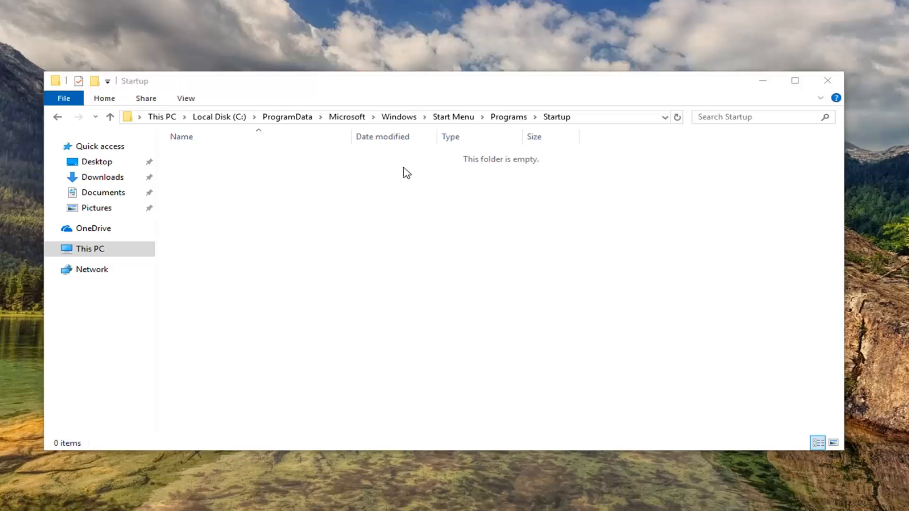
pyautogui.moveTo(426, 244)
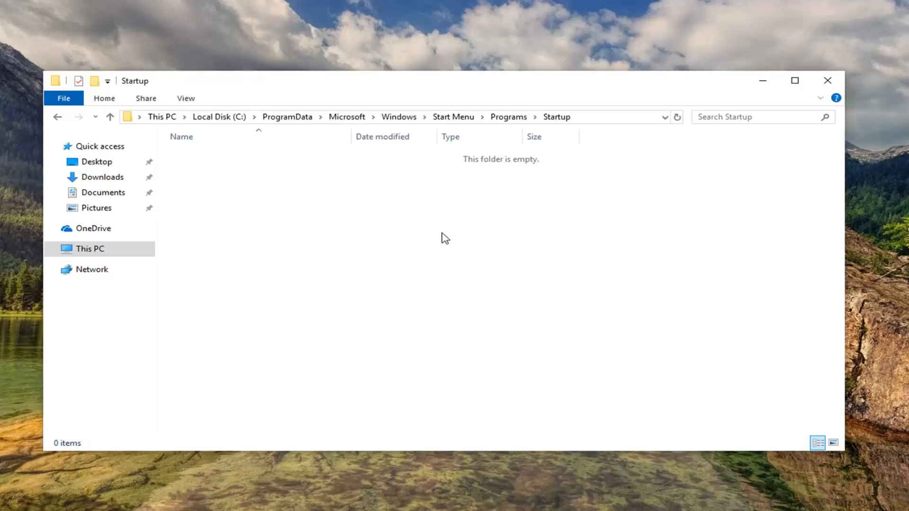
pyautogui.moveTo(444, 235)
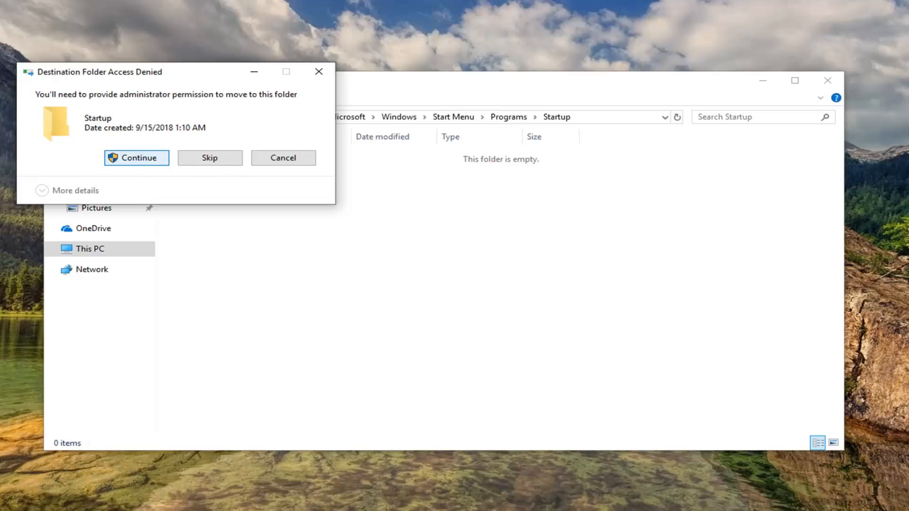
# Step: Grant administrator permission to move Battery Indicator.vbs into the Startup folder
pyautogui.click(136, 157)
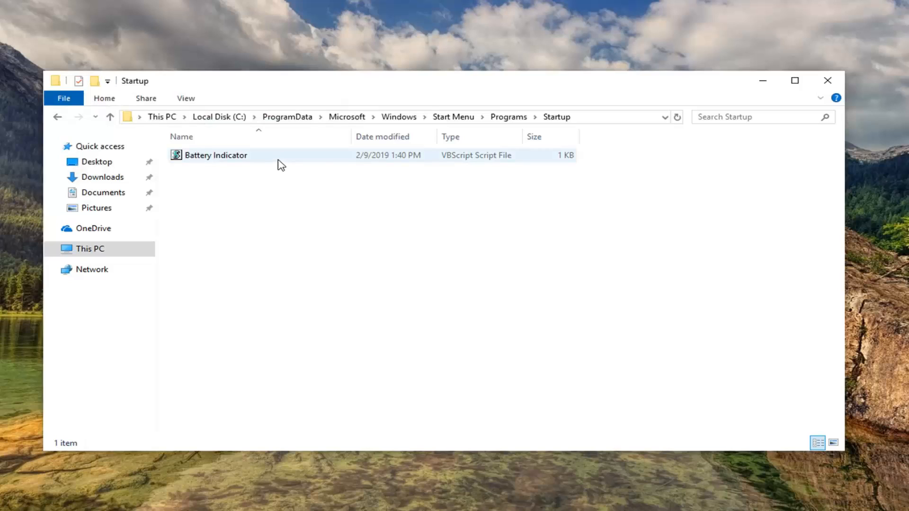
pyautogui.moveTo(299, 181)
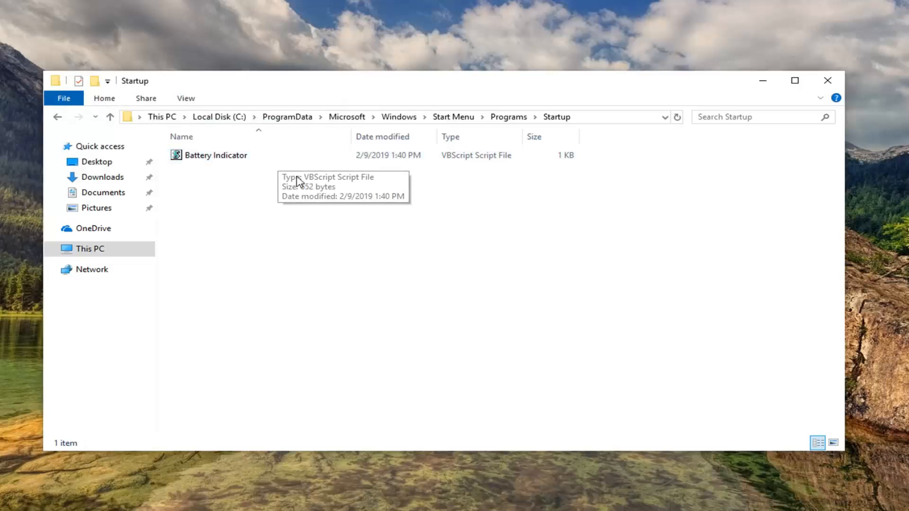
pyautogui.moveTo(255, 168)
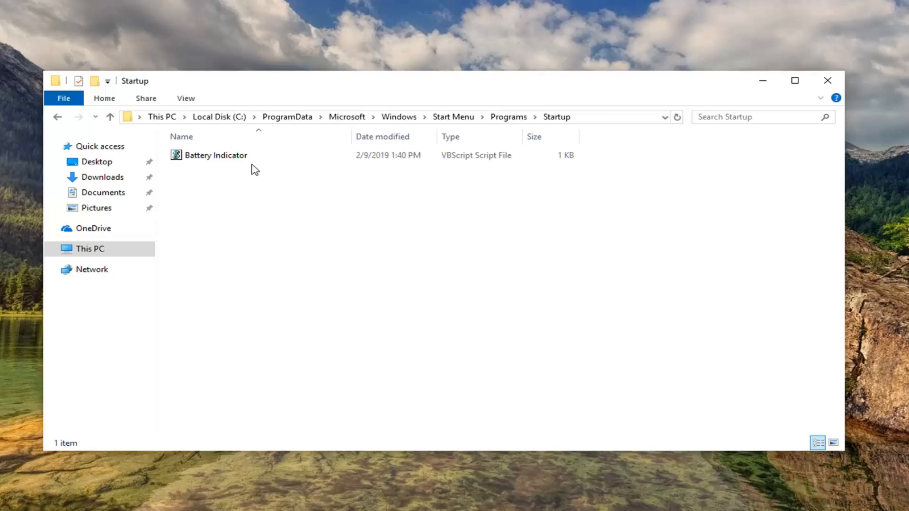
pyautogui.moveTo(353, 184)
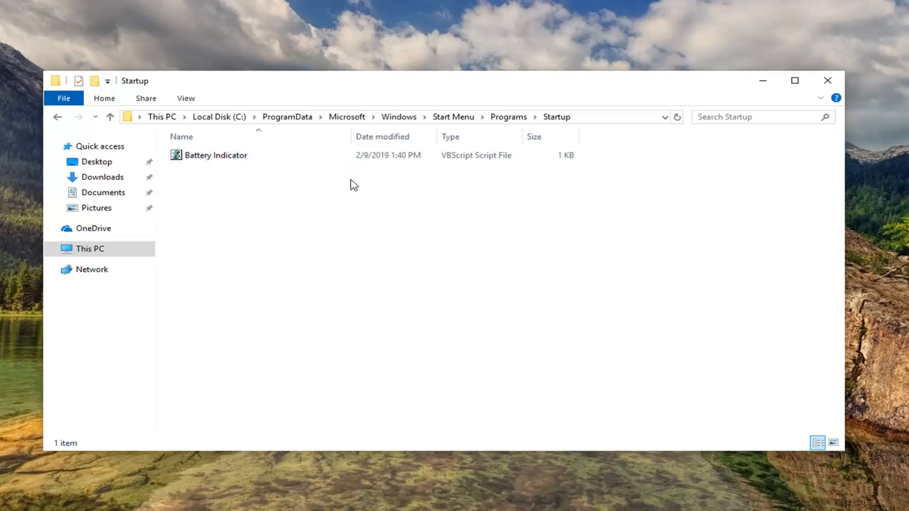
pyautogui.moveTo(324, 103)
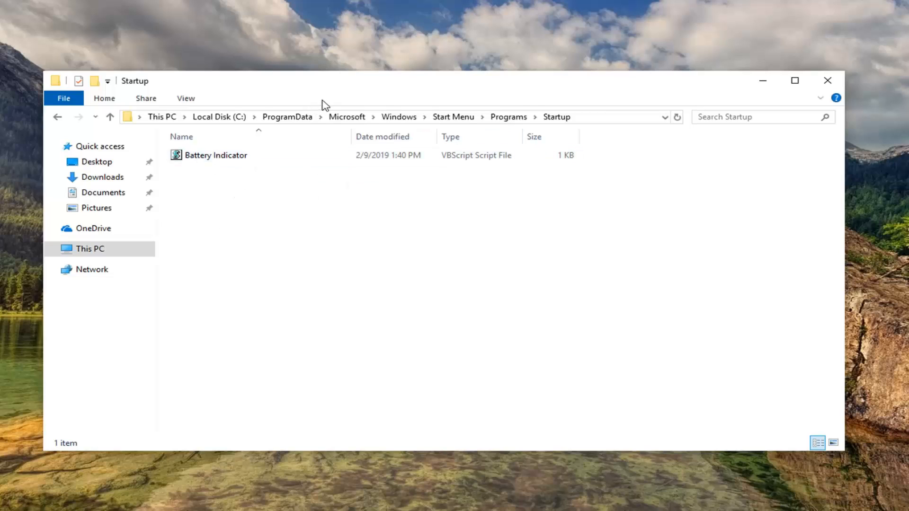
# Step: Confirm Battery Indicator.vbs is in Startup, then close File Explorer
pyautogui.click(215, 155)
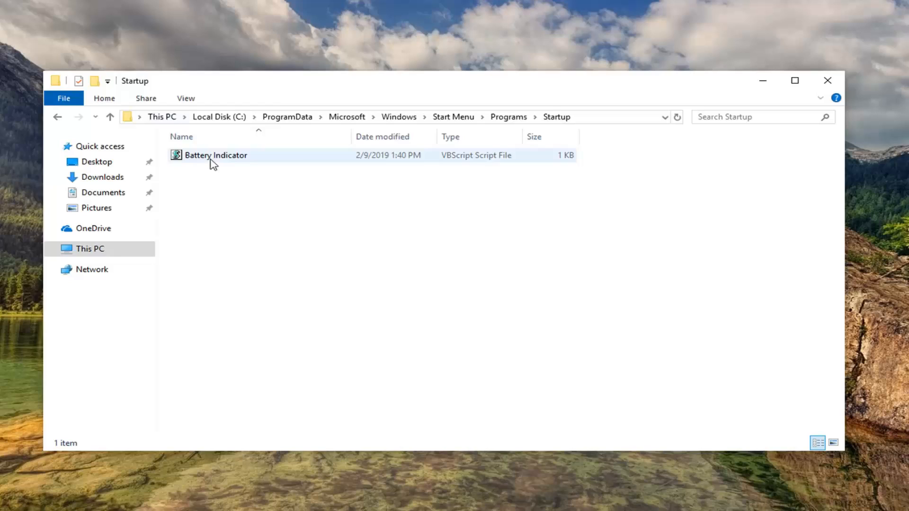
pyautogui.click(216, 155)
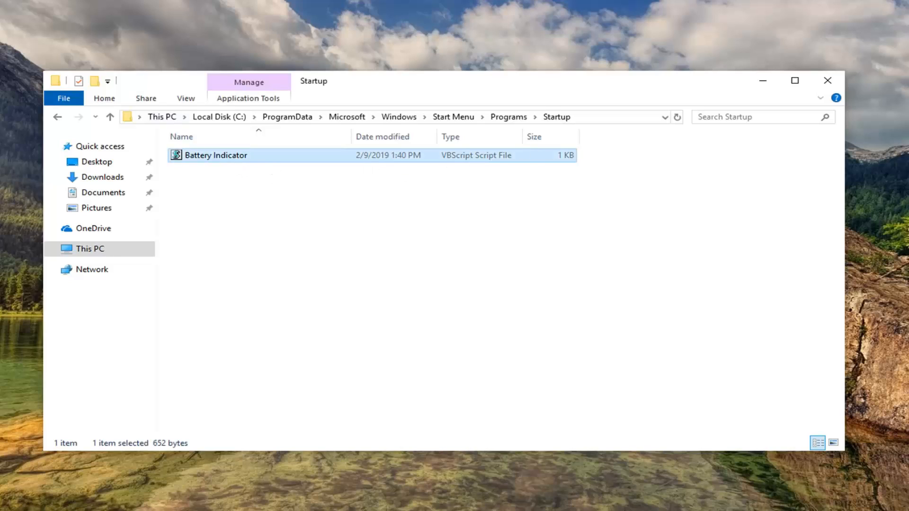
pyautogui.moveTo(751, 66)
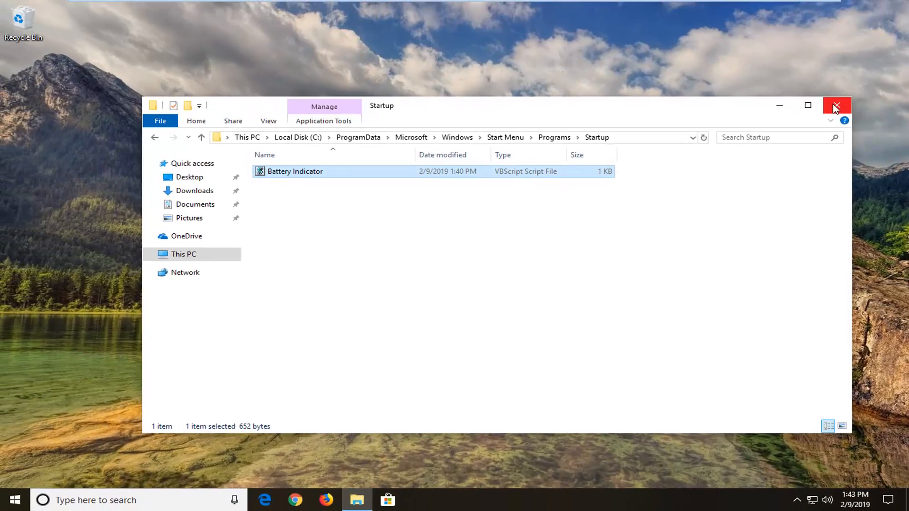
pyautogui.click(836, 105)
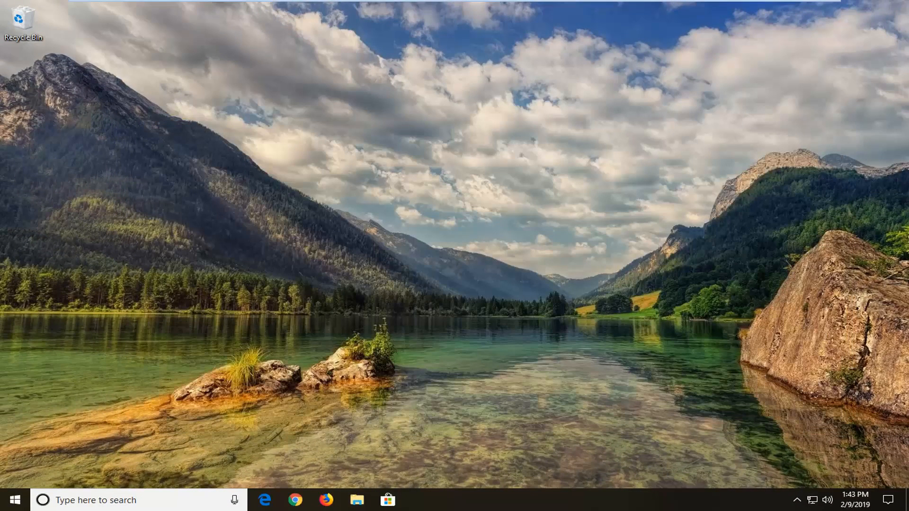